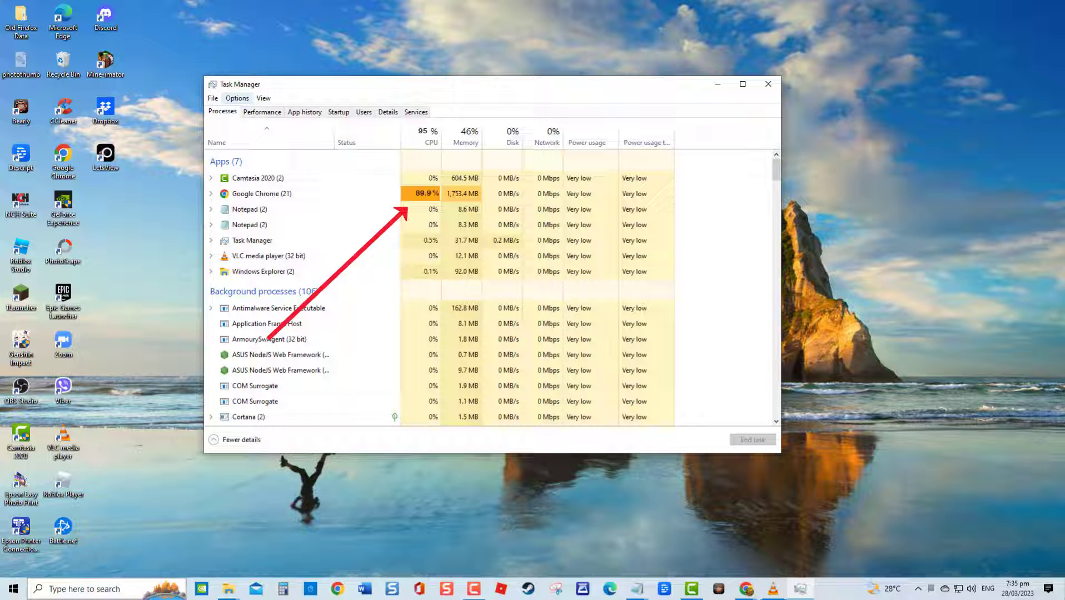
Tick 'Run this program as an administrator' on the Chrome shortcut's Compatibility tab and confirm.
{"action": "left_click", "coordinate": [768, 84]}
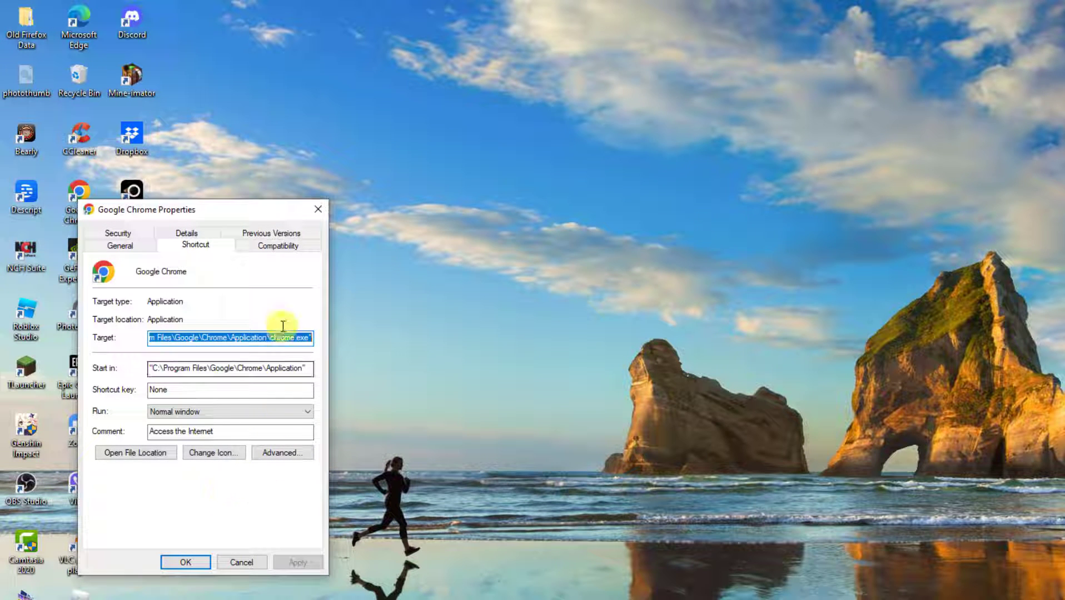
{"action": "left_click", "coordinate": [278, 245]}
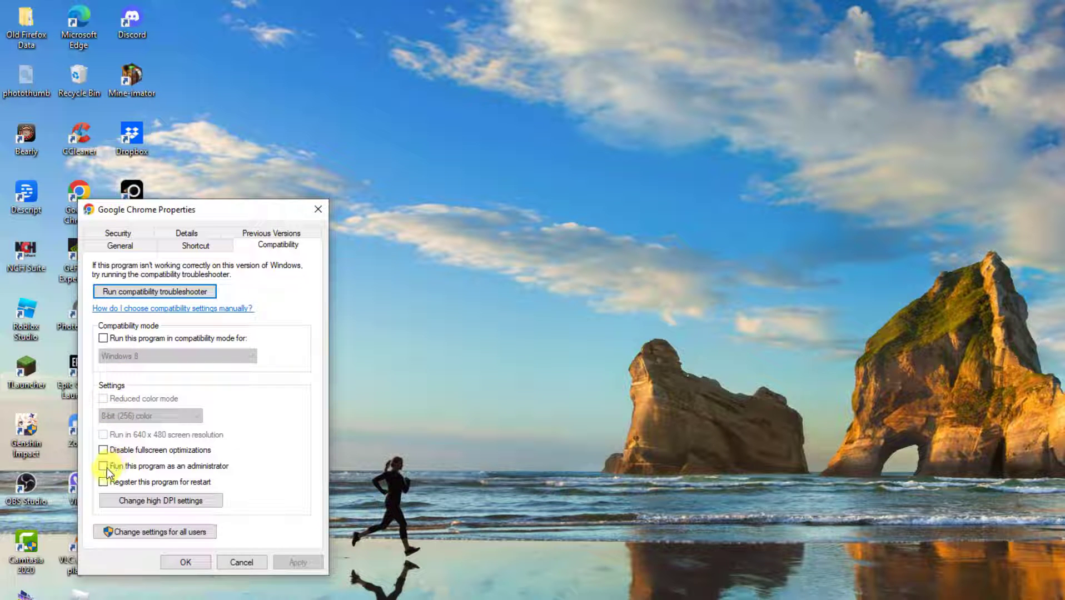
{"action": "left_click", "coordinate": [103, 466]}
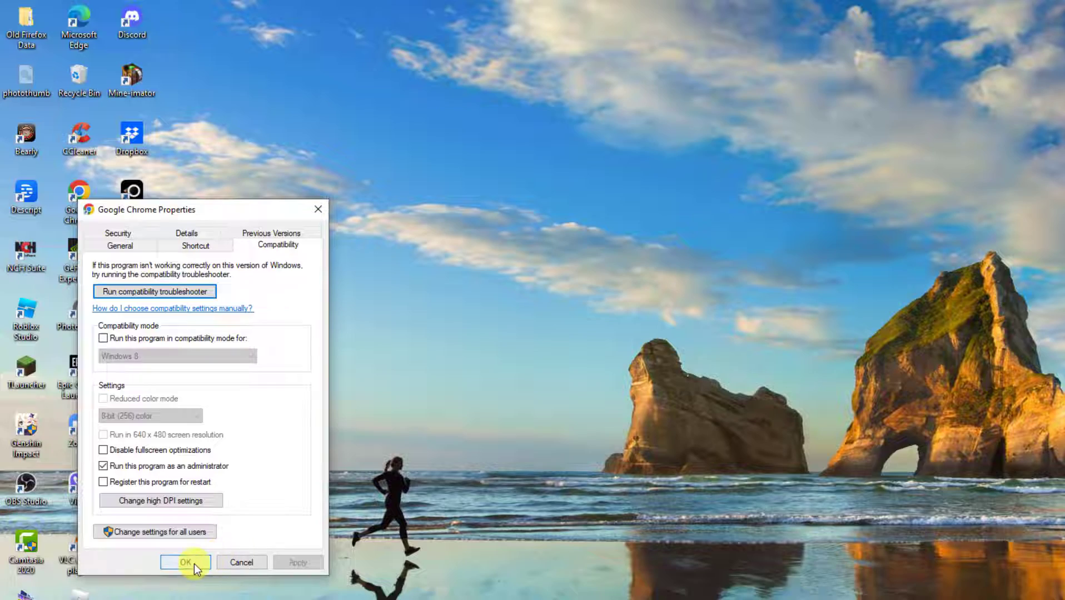
{"action": "left_click", "coordinate": [184, 562]}
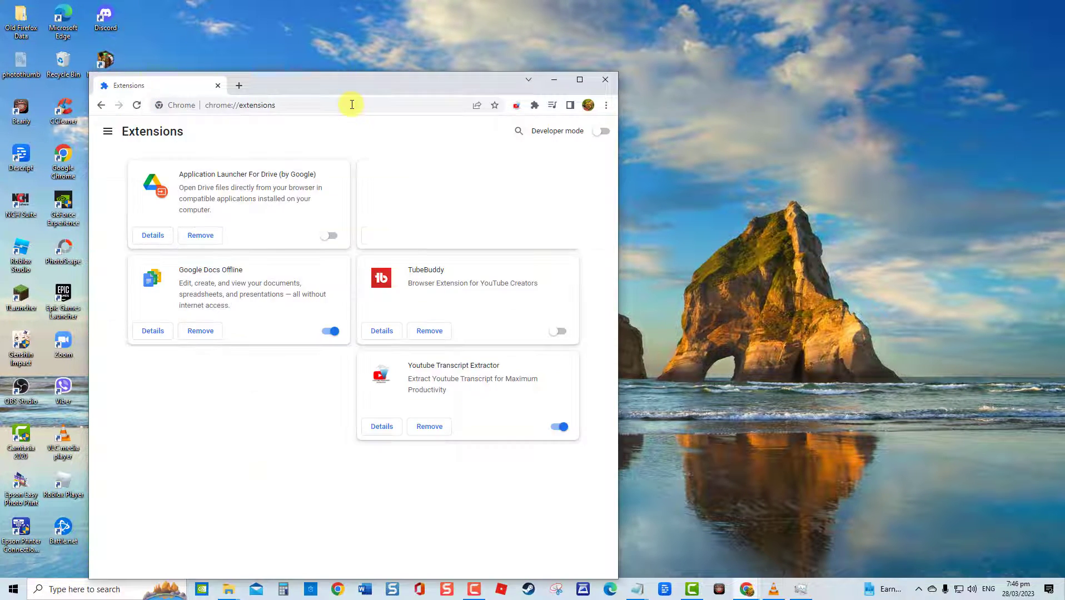
{"action": "mouse_move", "coordinate": [611, 153]}
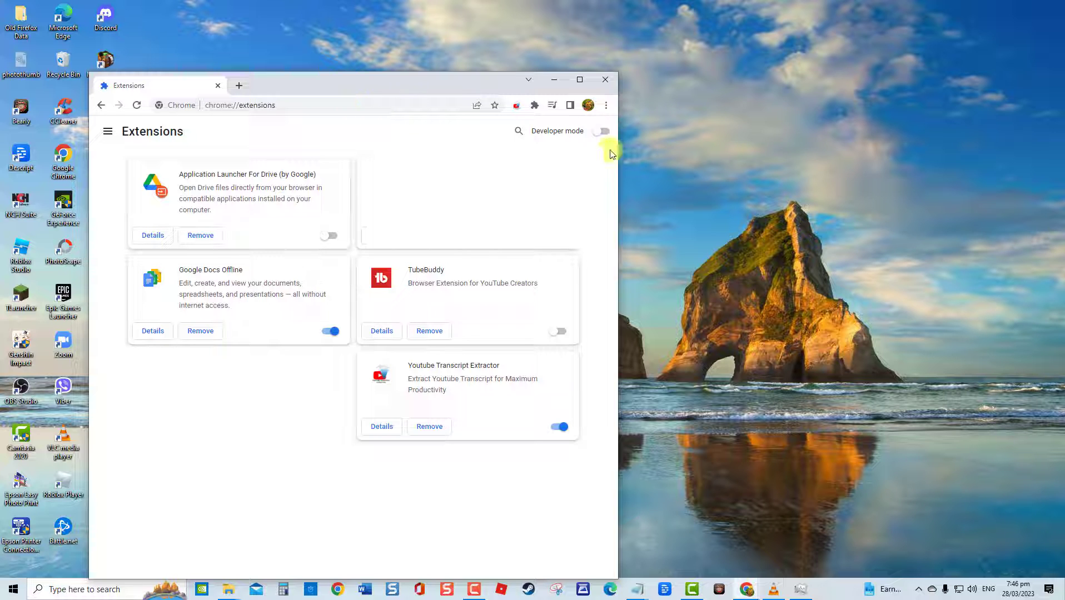
{"action": "mouse_move", "coordinate": [441, 94]}
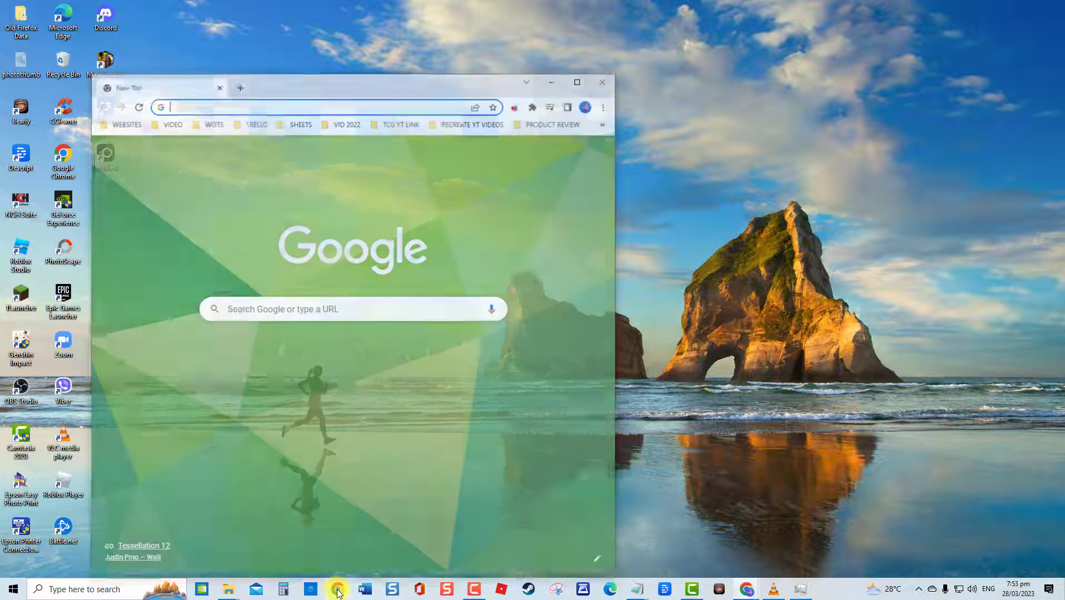
Clear browsing data with the time range set to All time.
{"action": "left_click", "coordinate": [602, 107]}
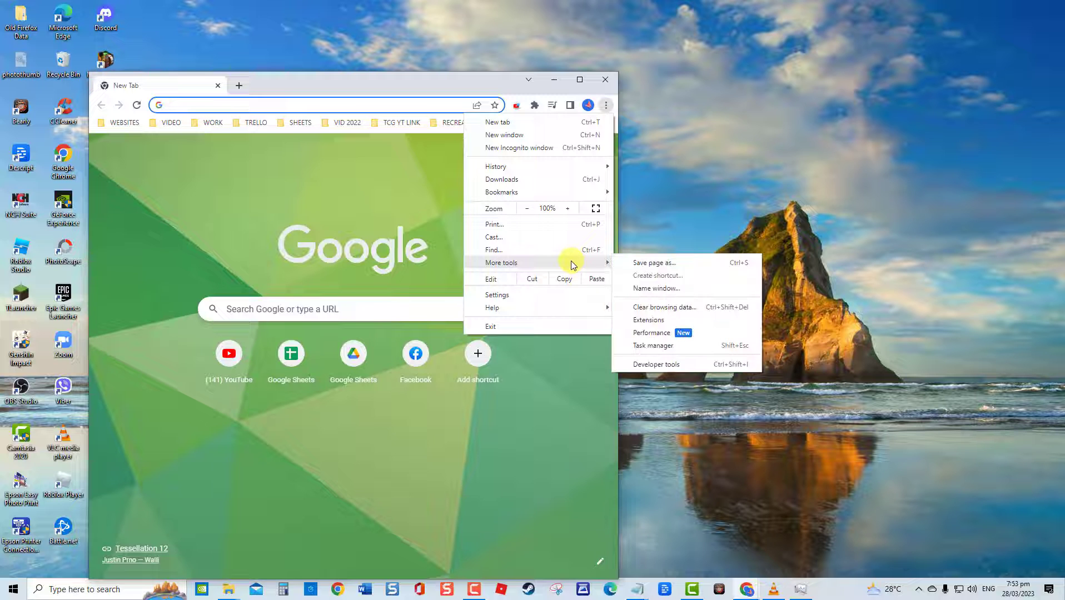
{"action": "left_click", "coordinate": [664, 306]}
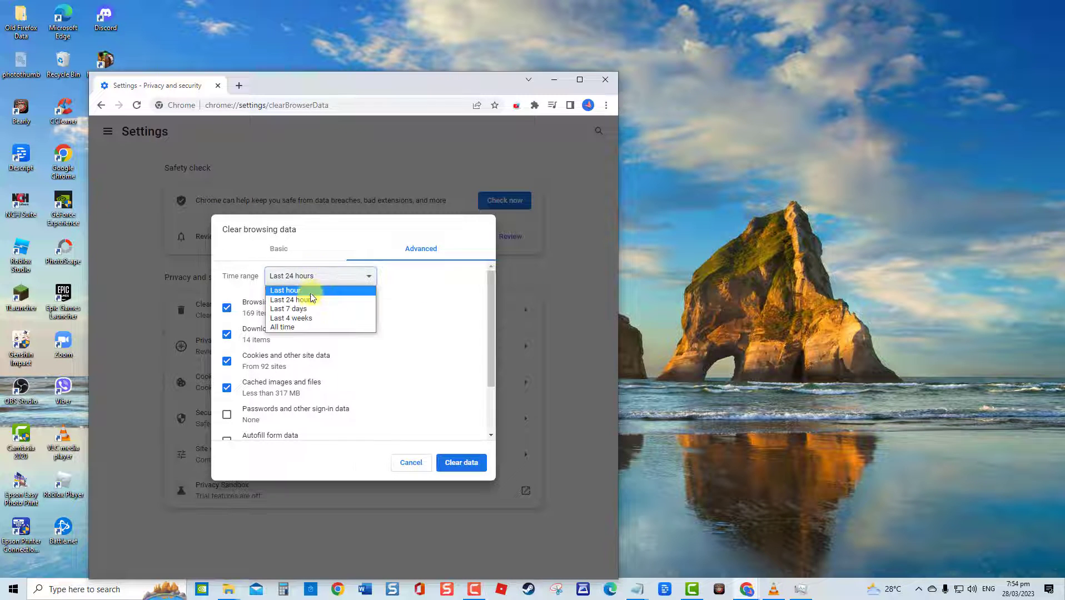
{"action": "left_click", "coordinate": [281, 327]}
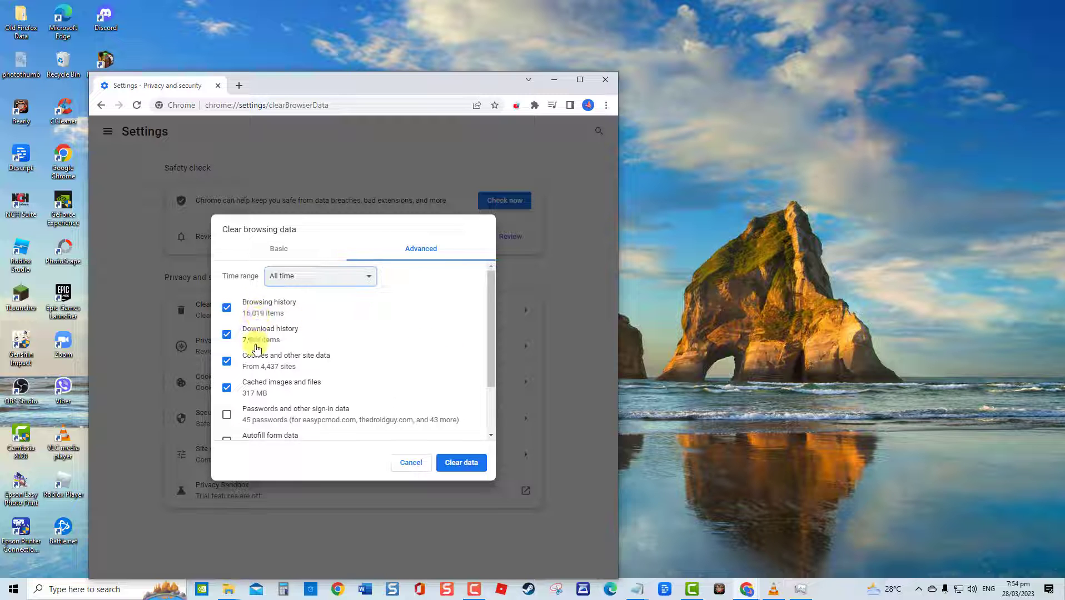
{"action": "mouse_move", "coordinate": [265, 392]}
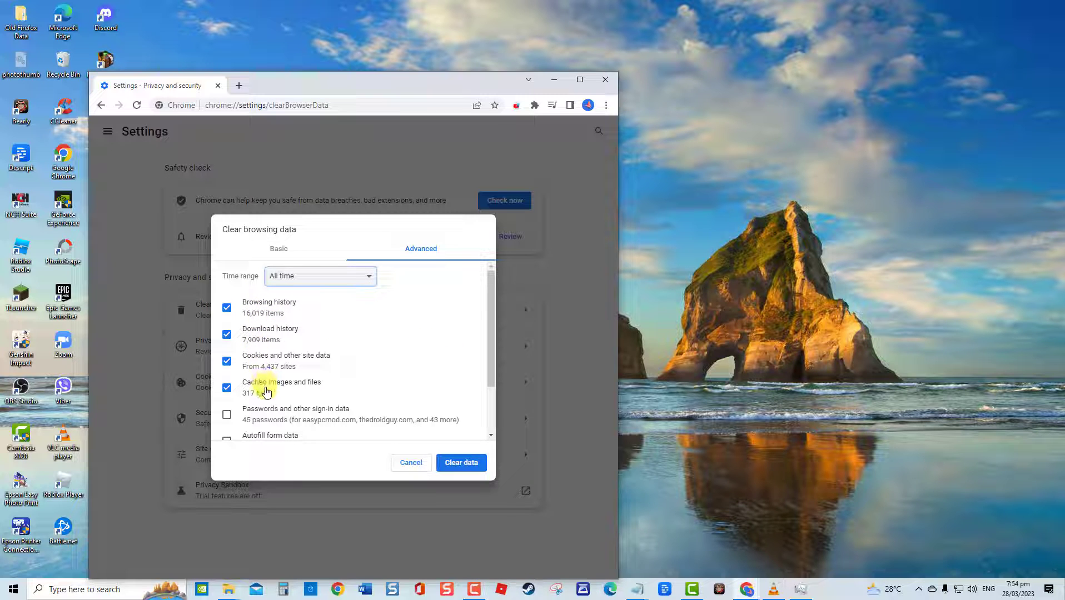
{"action": "mouse_move", "coordinate": [429, 447]}
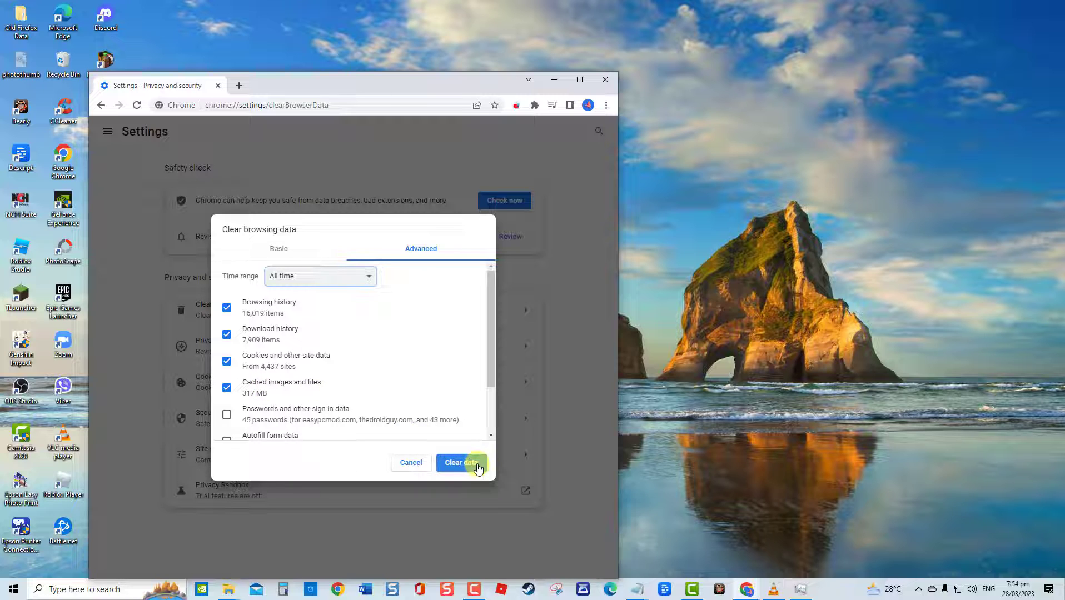
{"action": "left_click", "coordinate": [462, 462]}
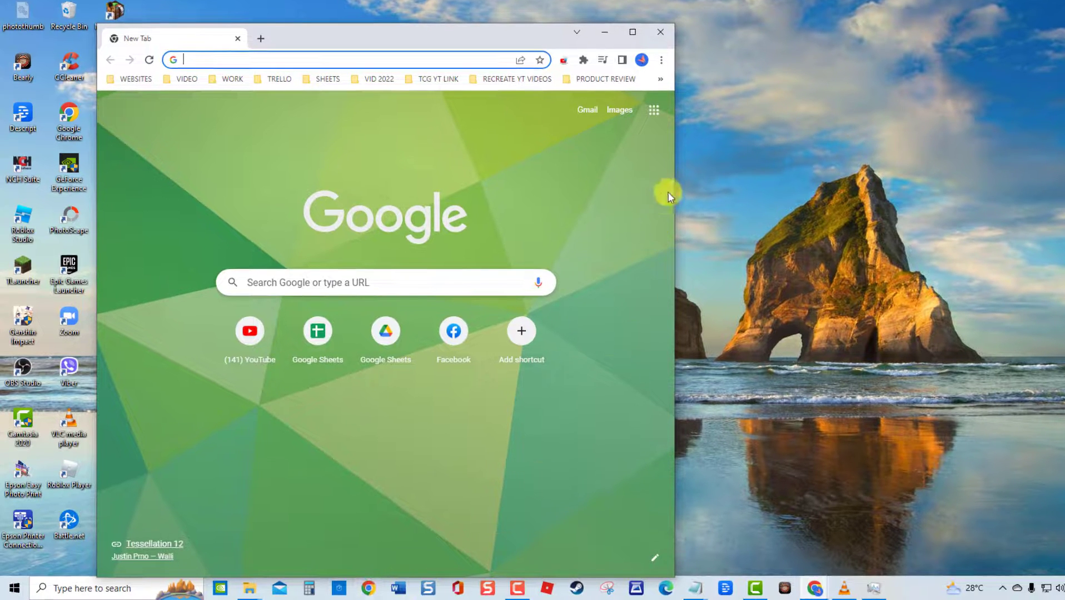
Open Chrome Settings from the three-dot menu and choose a sidebar section.
{"action": "left_click", "coordinate": [660, 60]}
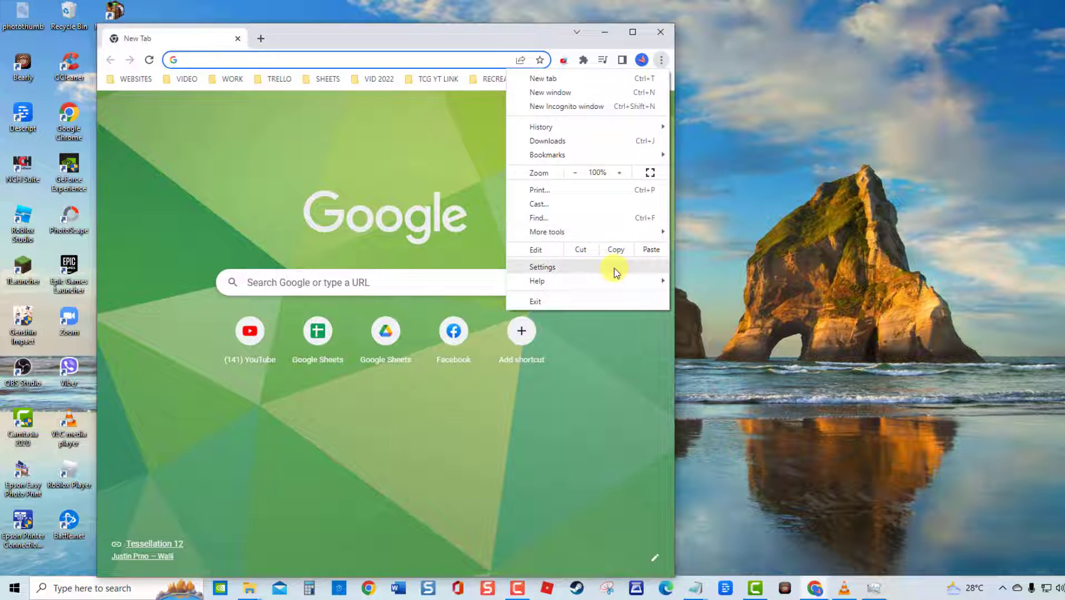
{"action": "left_click", "coordinate": [542, 266]}
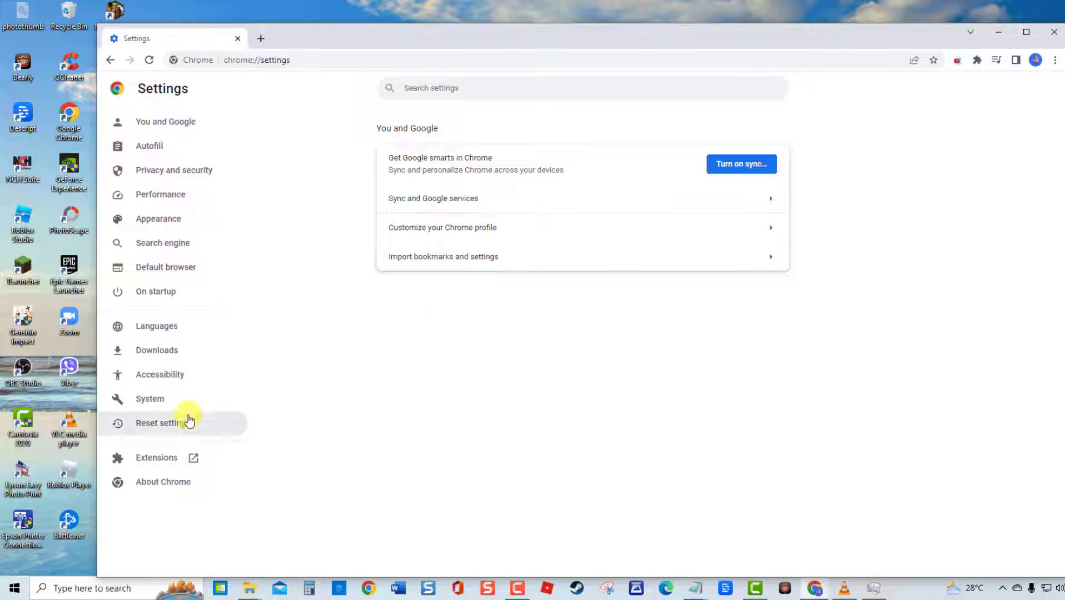
{"action": "left_click", "coordinate": [150, 398]}
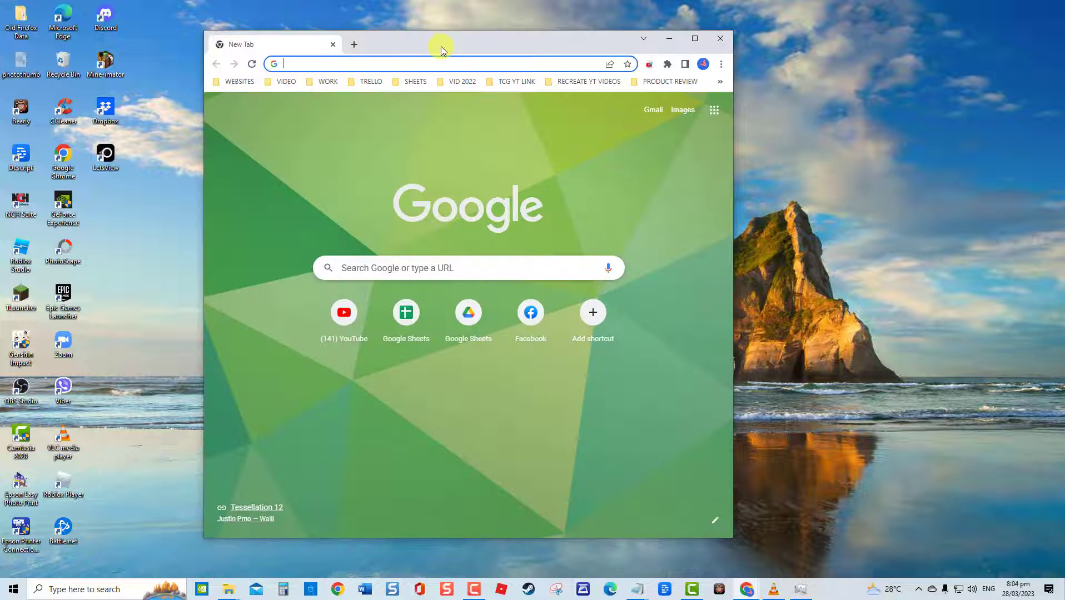
Go to Settings > Reset settings to bring up the restore-defaults confirmation.
{"action": "left_click", "coordinate": [720, 64]}
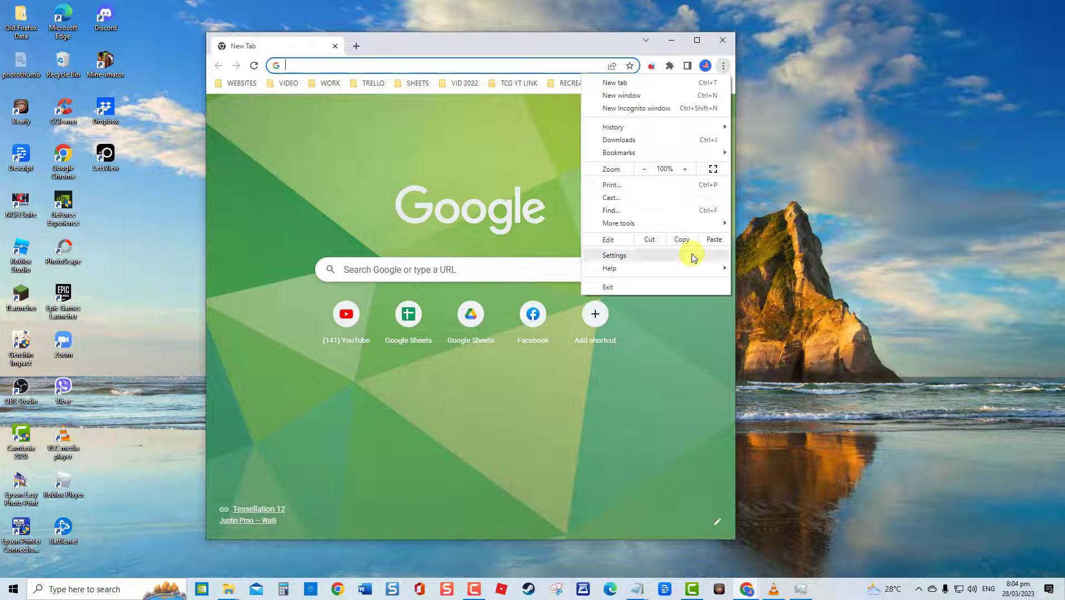
{"action": "left_click", "coordinate": [614, 255]}
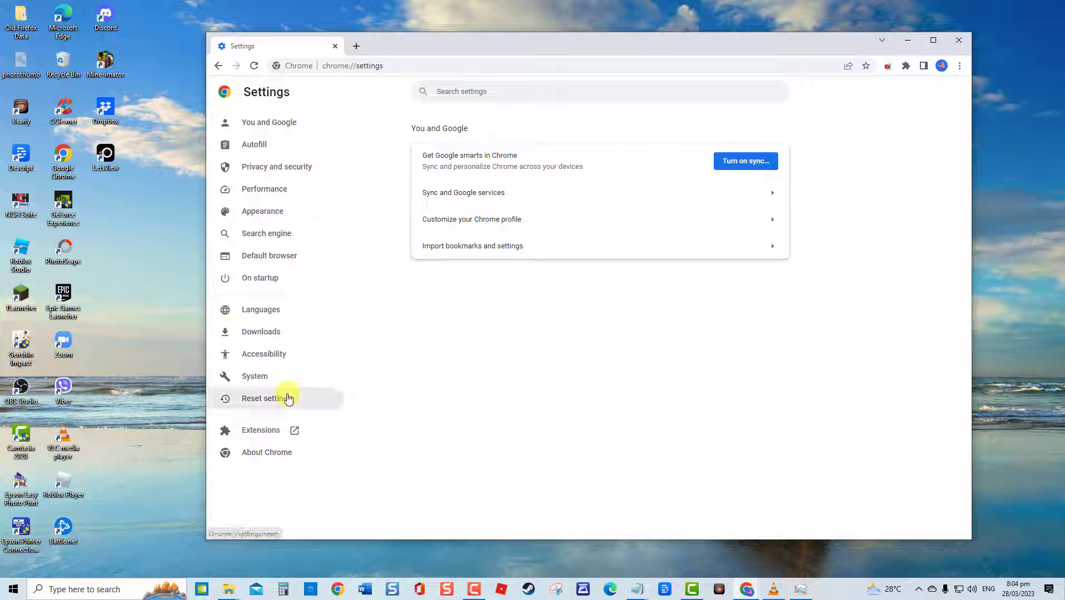
{"action": "left_click", "coordinate": [266, 399]}
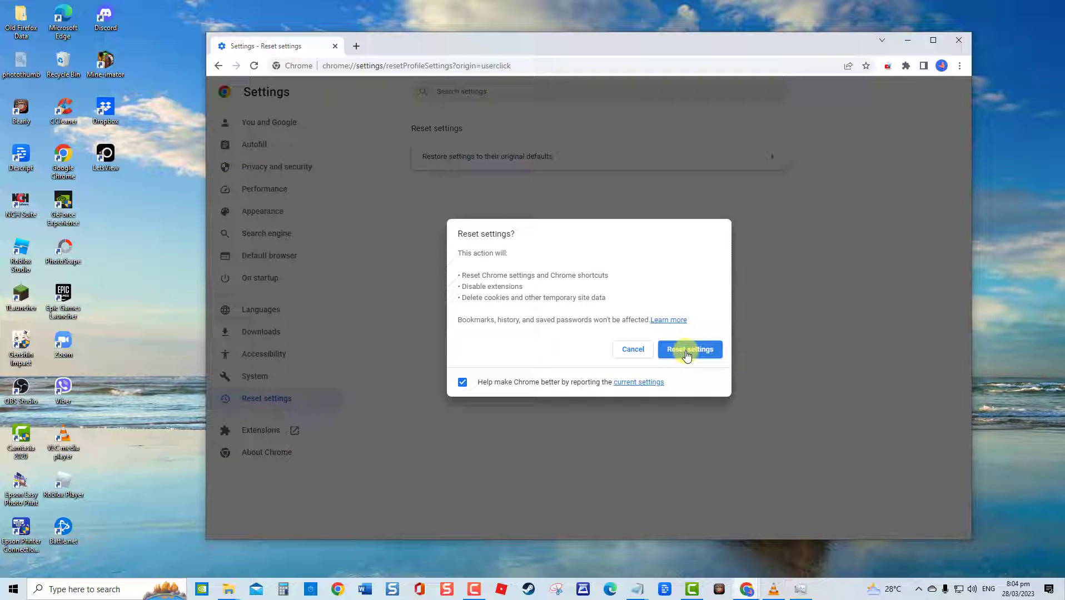
{"action": "mouse_move", "coordinate": [635, 349]}
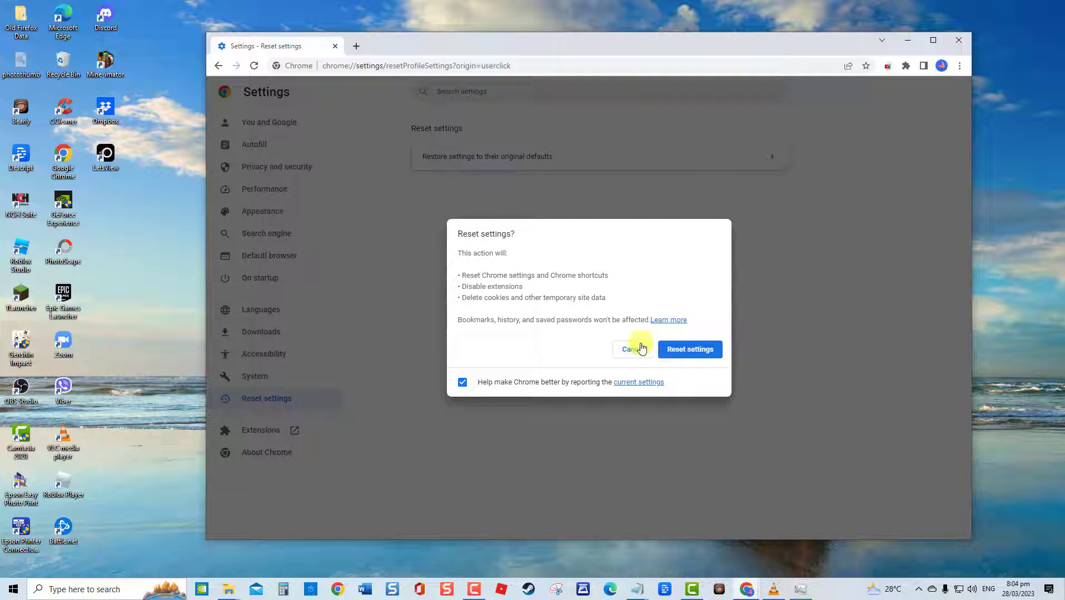